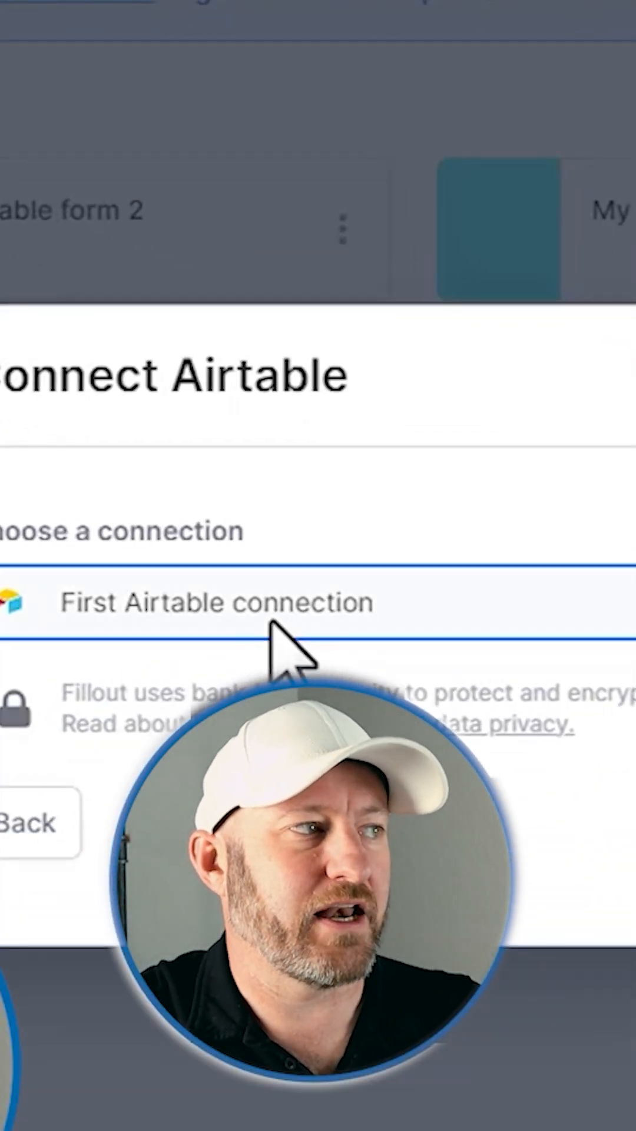
# Connect the form via 'First Airtable connection' to base 'Fillout.com Example' and Table 1
pyautogui.click(216, 601)
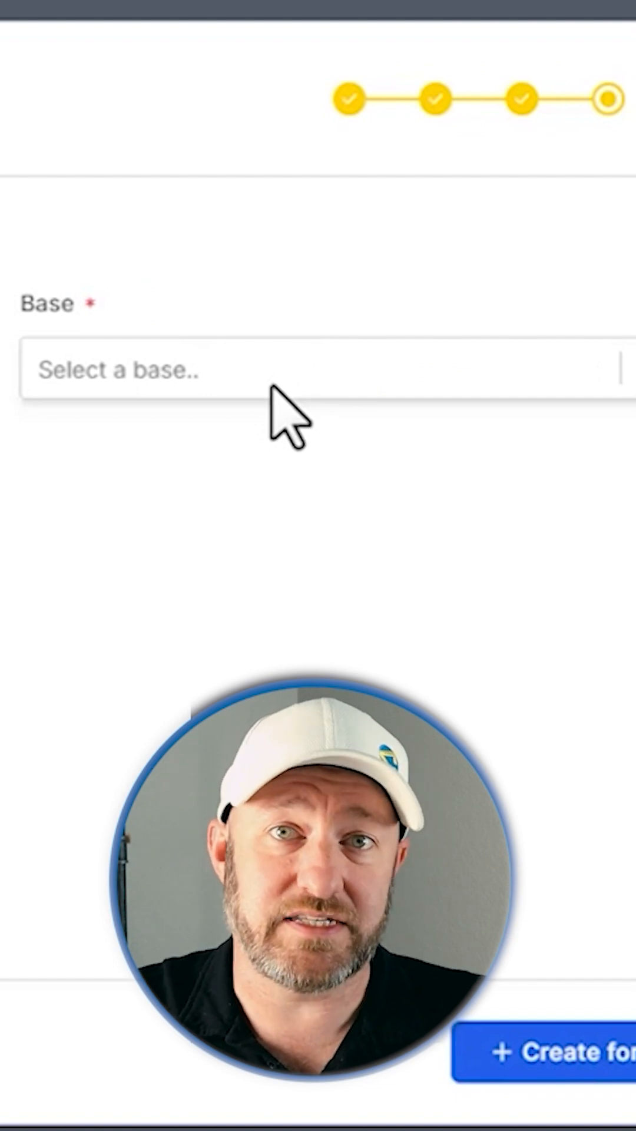
pyautogui.click(317, 369)
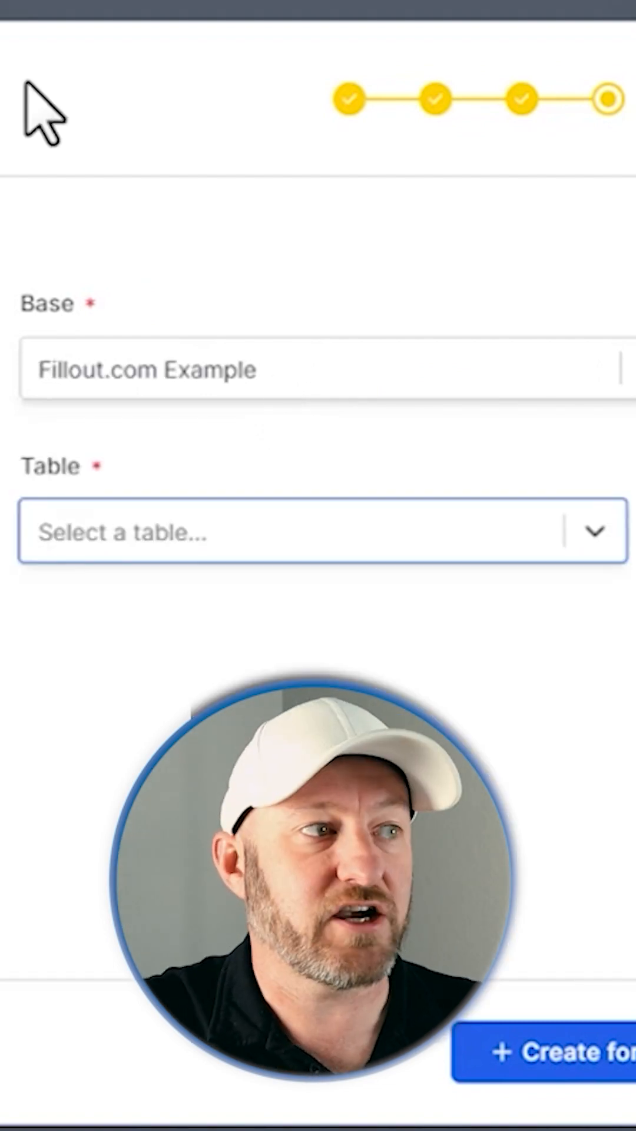
pyautogui.click(317, 531)
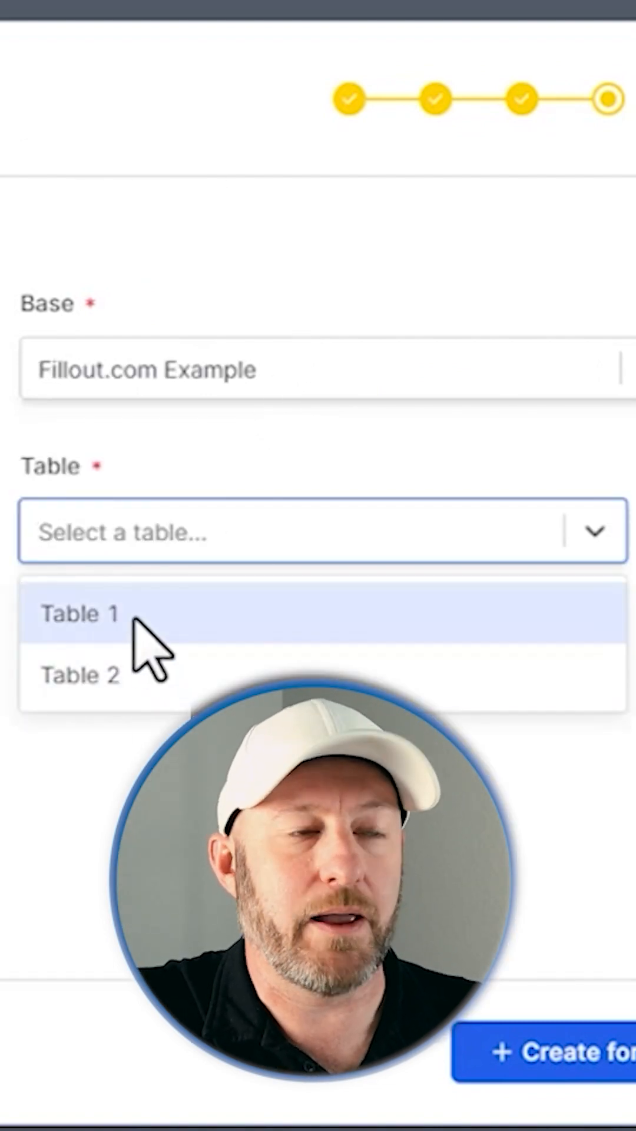
pyautogui.click(82, 613)
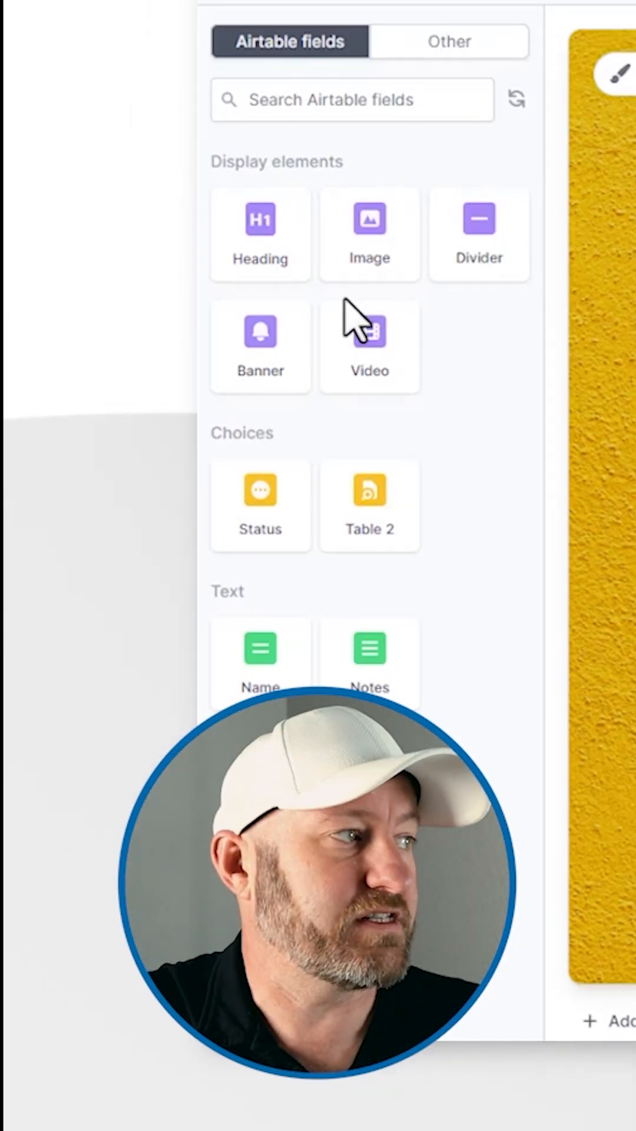
pyautogui.moveTo(325, 394)
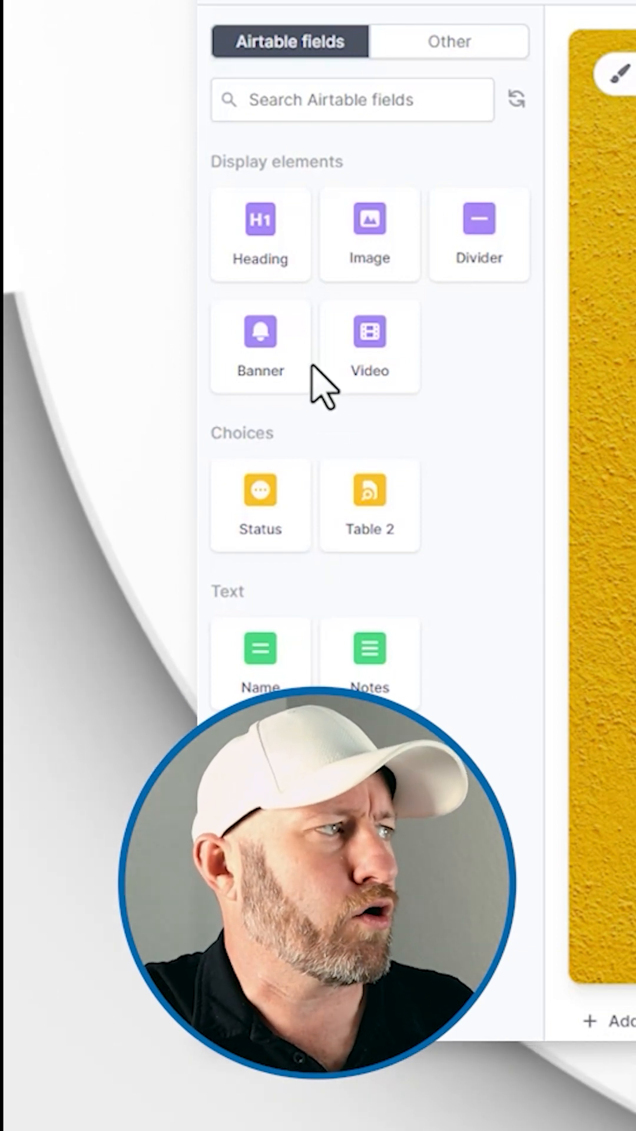